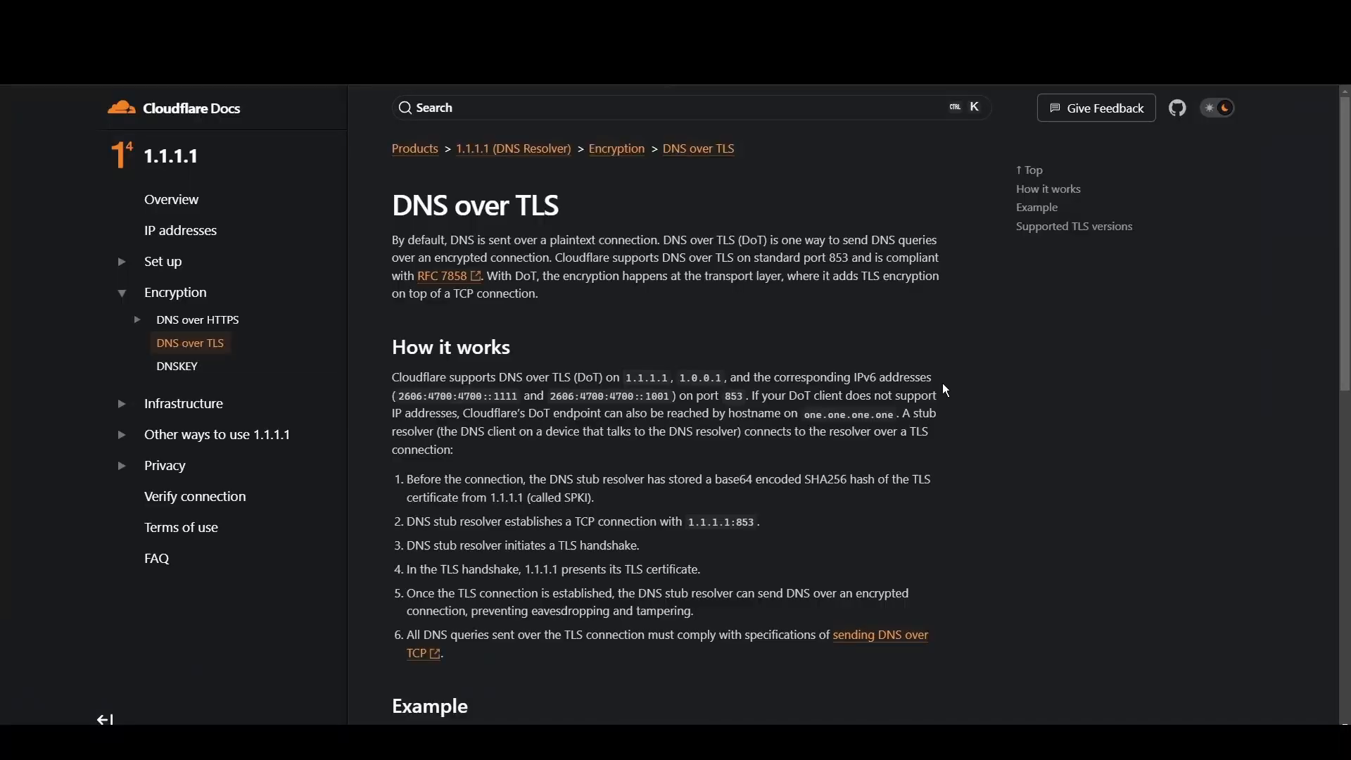
- Highlight a Cloudflare resolver IP address under How it works on the DNS over TLS page
double_click(643, 378)
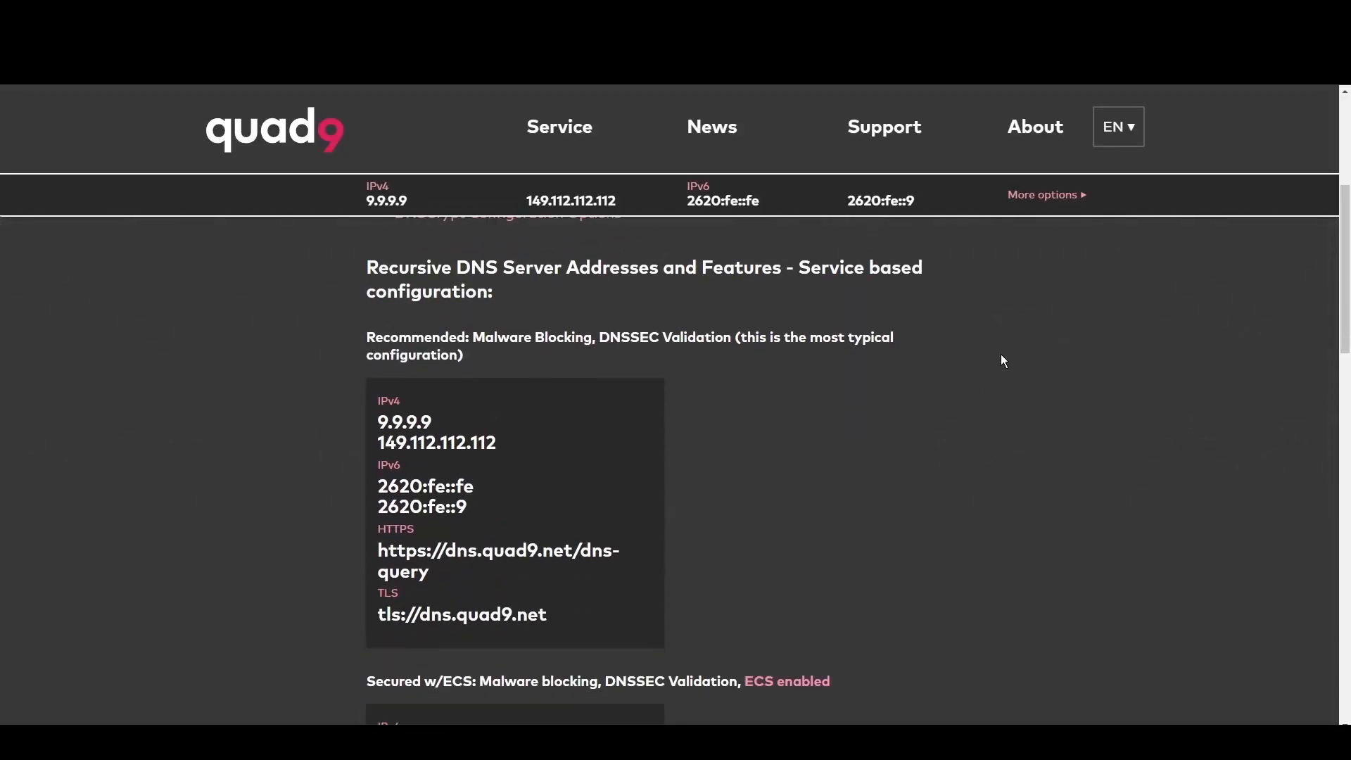
- Highlight Quad9's 9.9.9.9 and 149.112.112.112, then scroll to the ECS-enabled 9.9.9.11 and 149.112.112.11
double_click(404, 409)
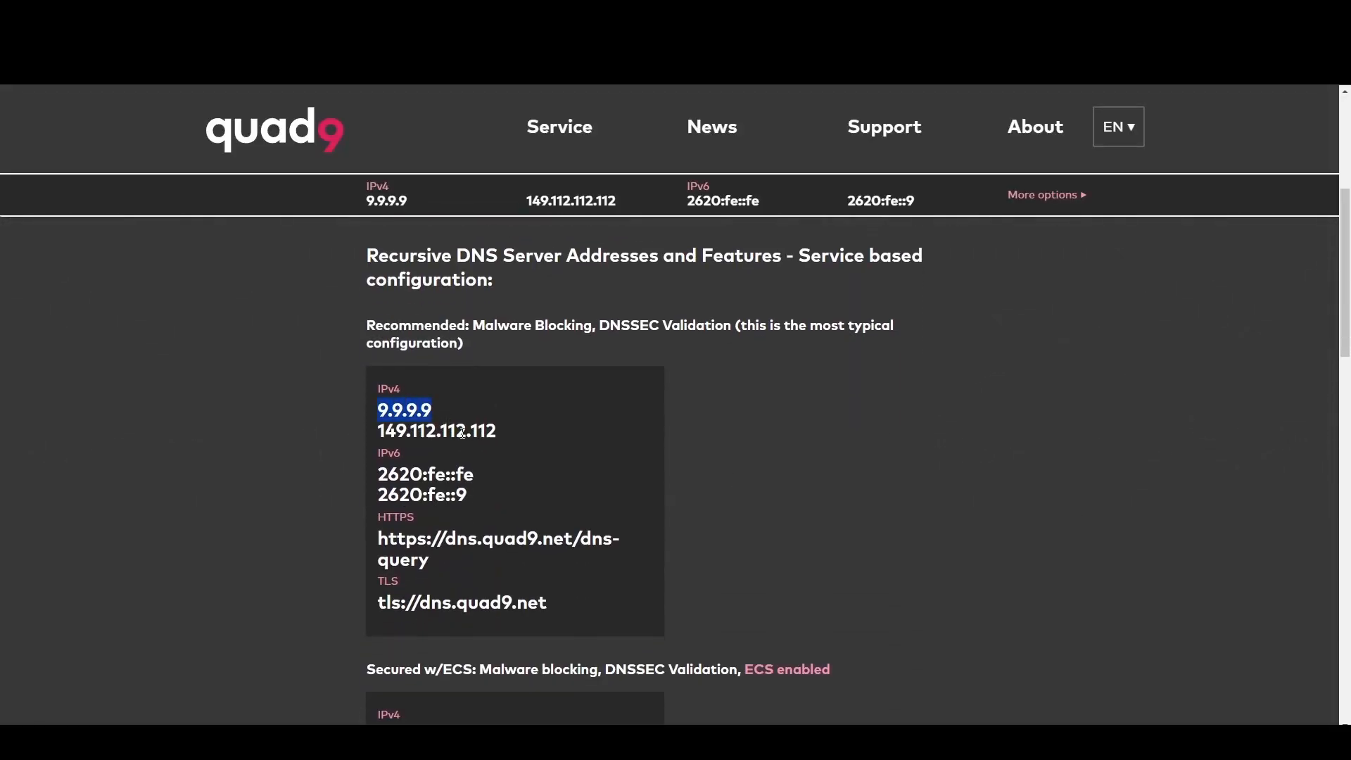
double_click(436, 431)
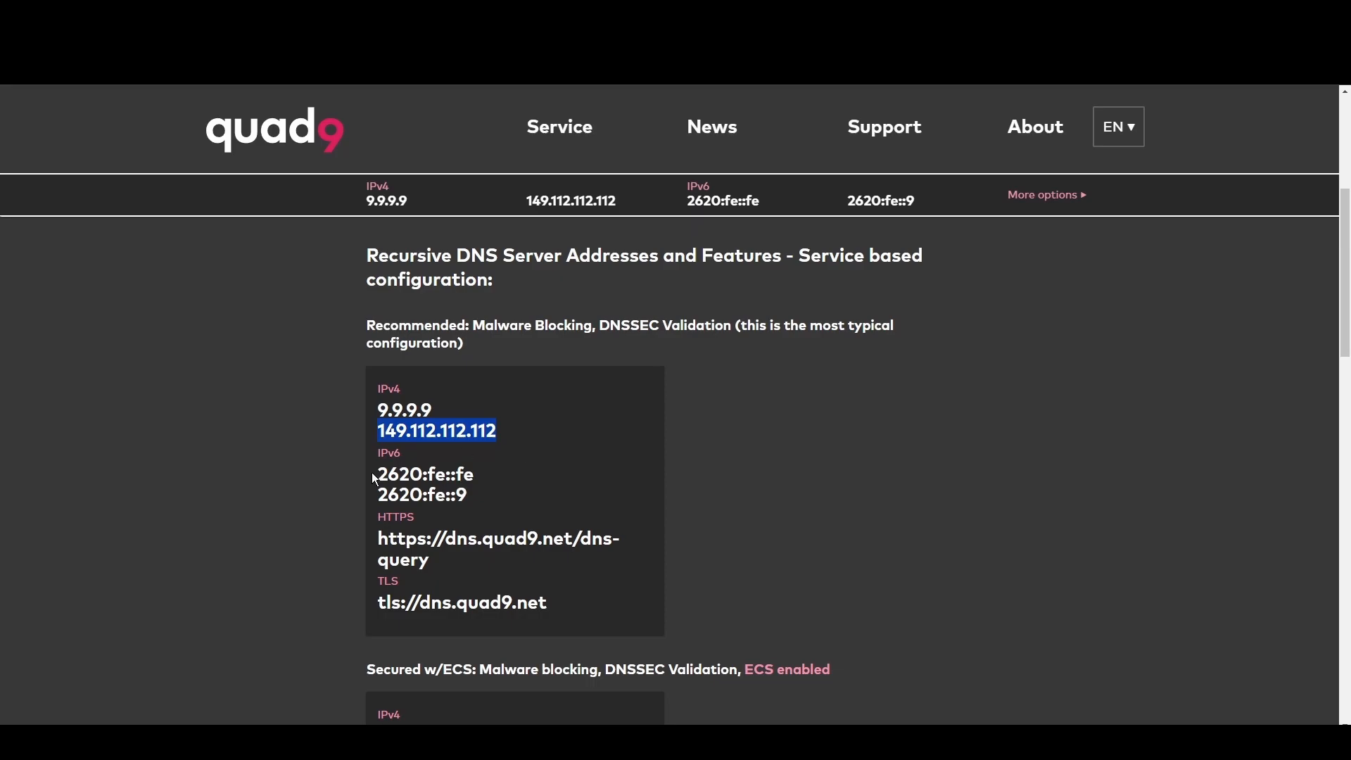
scroll(down, 3)
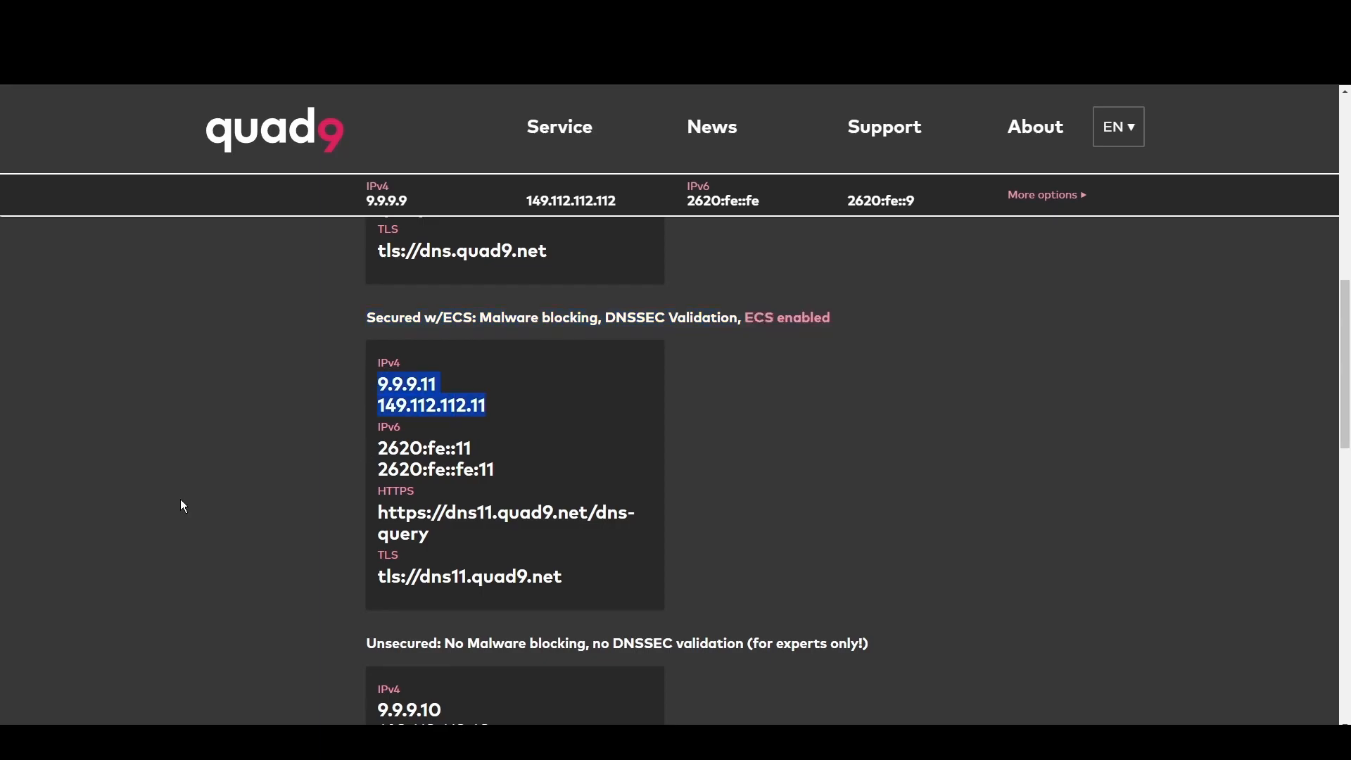
scroll(down, 3)
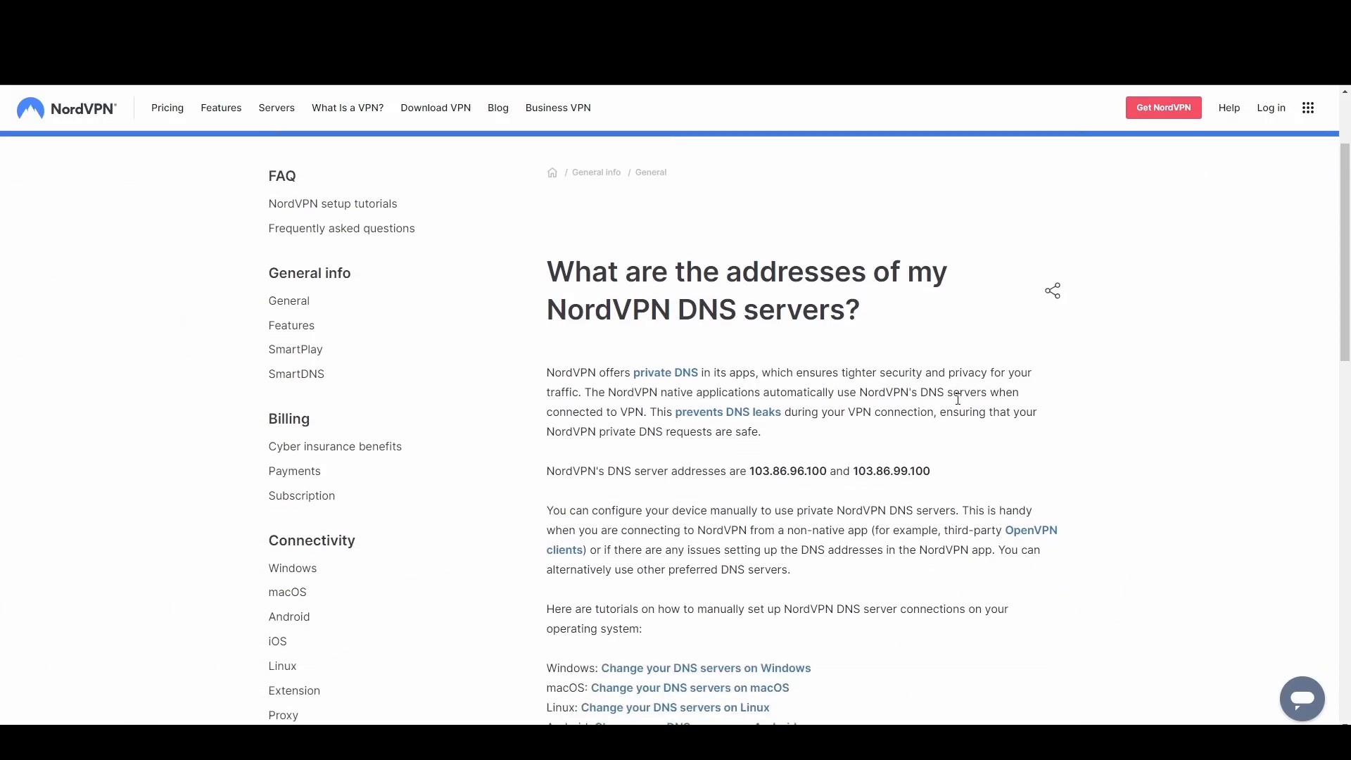
- Highlight NordVPN's DNS addresses 103.86.96.100 and 103.86.99.100 in the help article
scroll(down, 3)
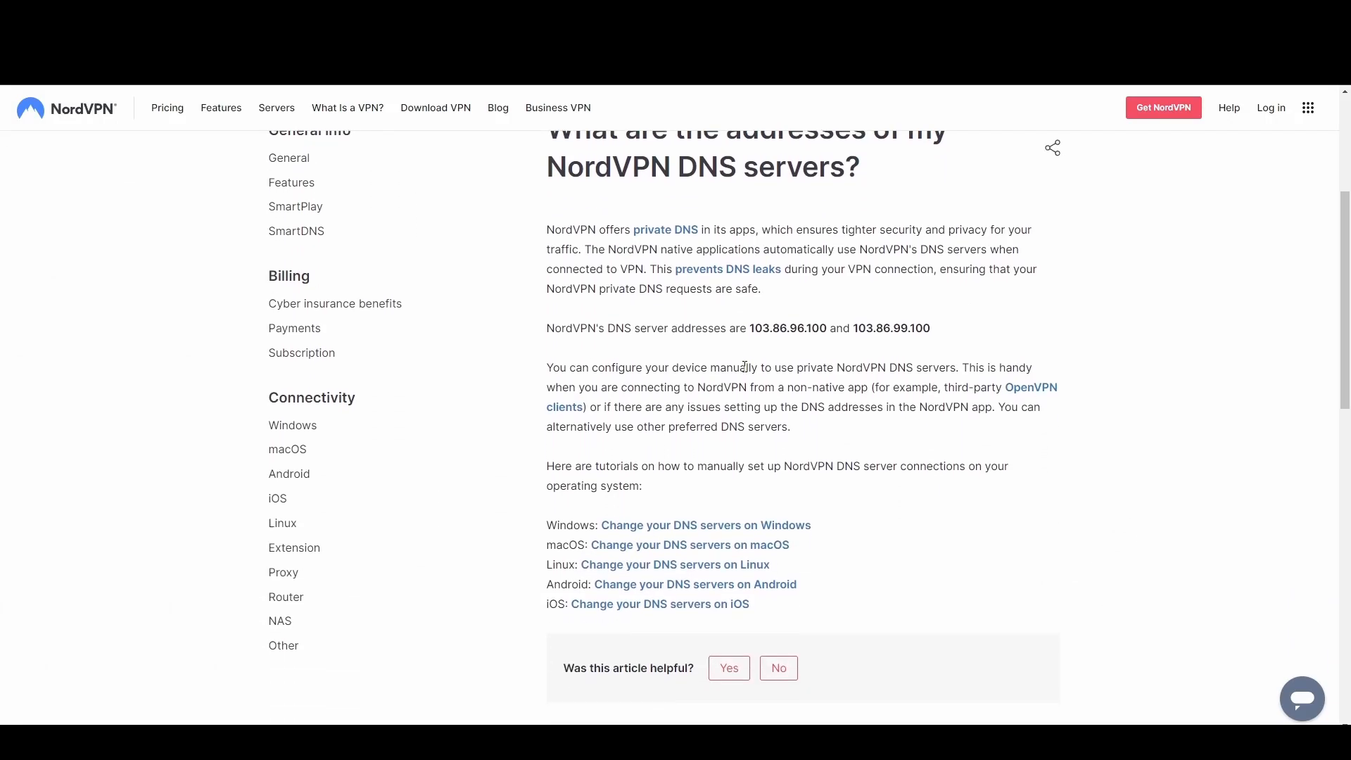
double_click(779, 327)
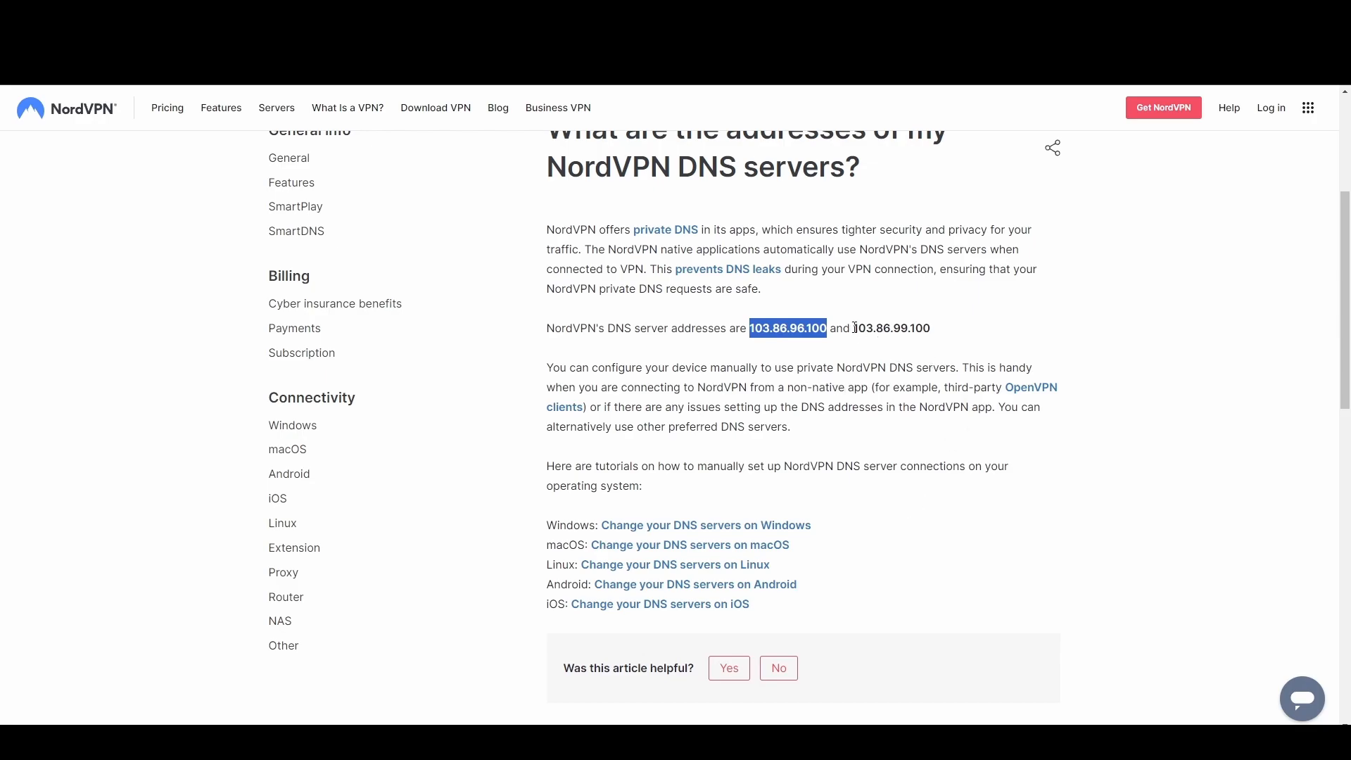
double_click(891, 328)
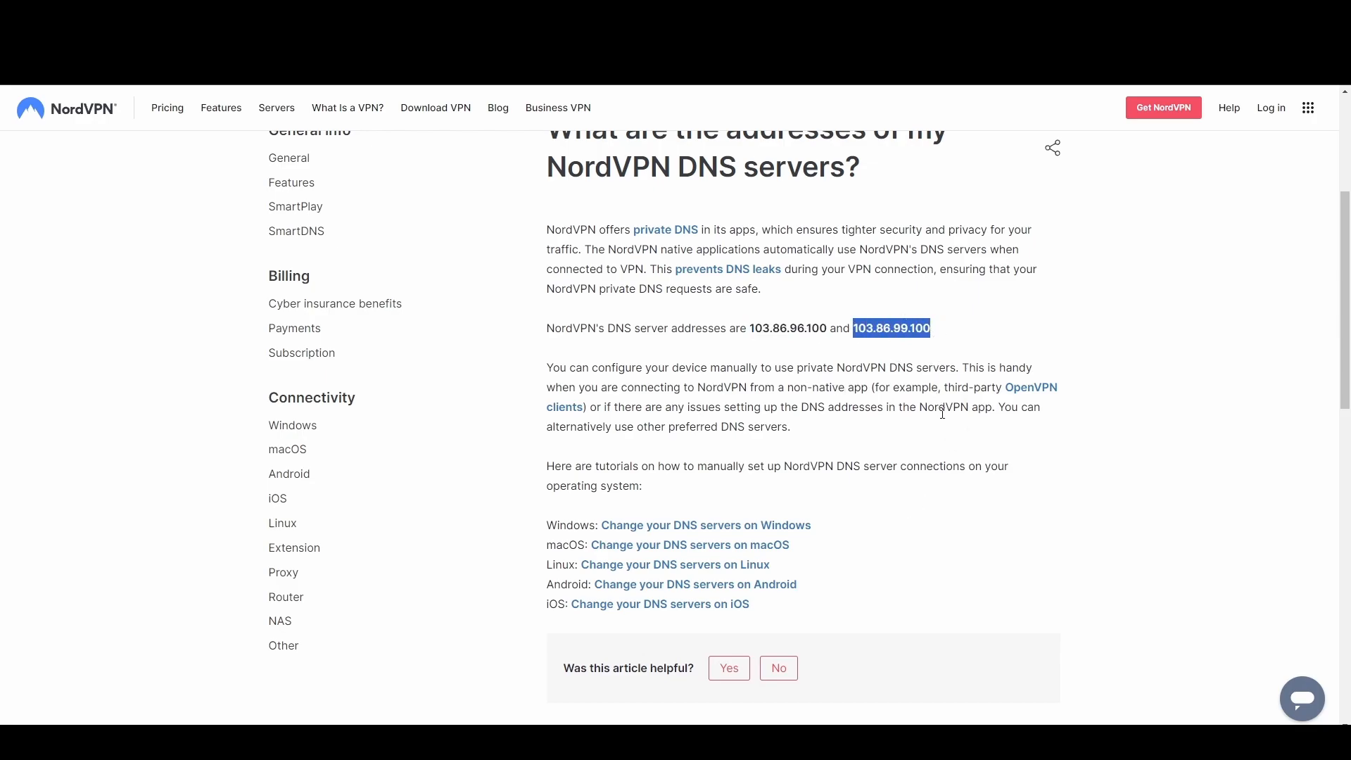
mouse_move(934, 457)
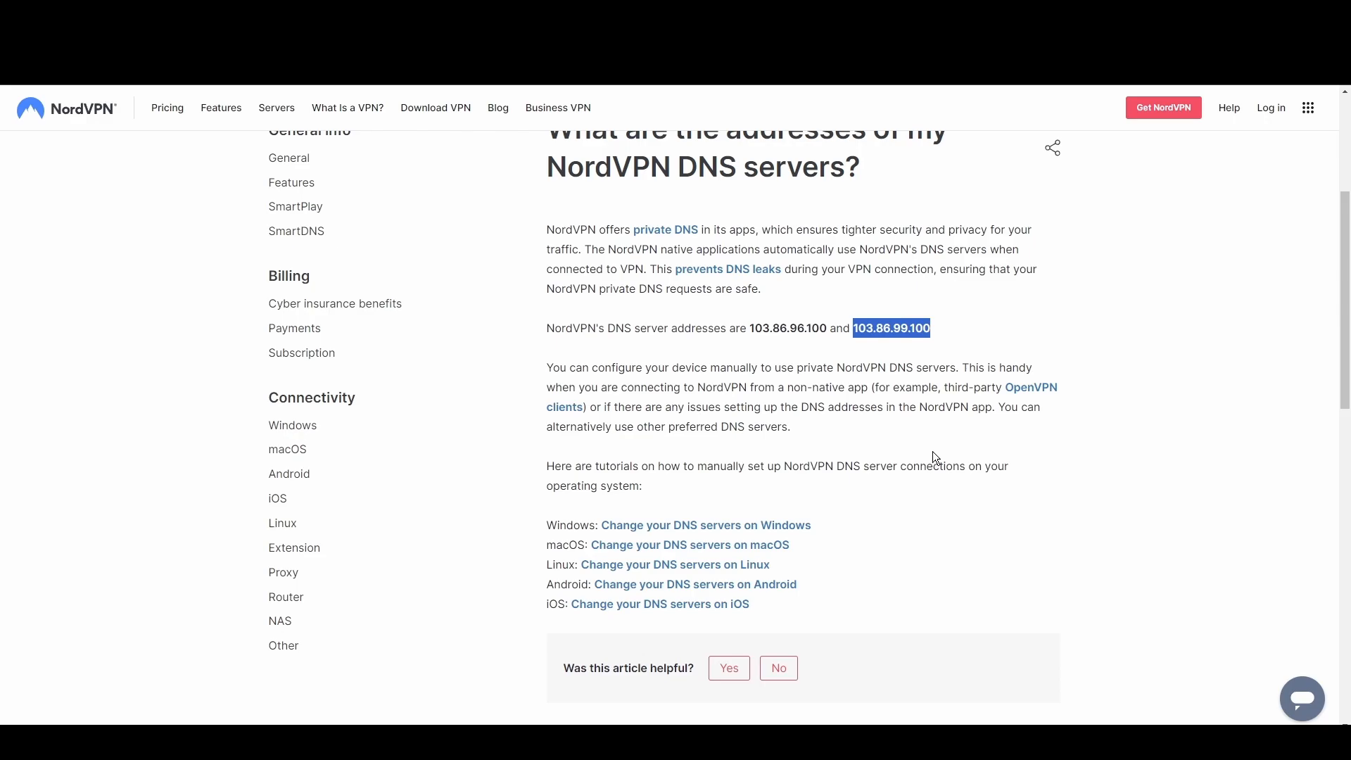
mouse_move(915, 432)
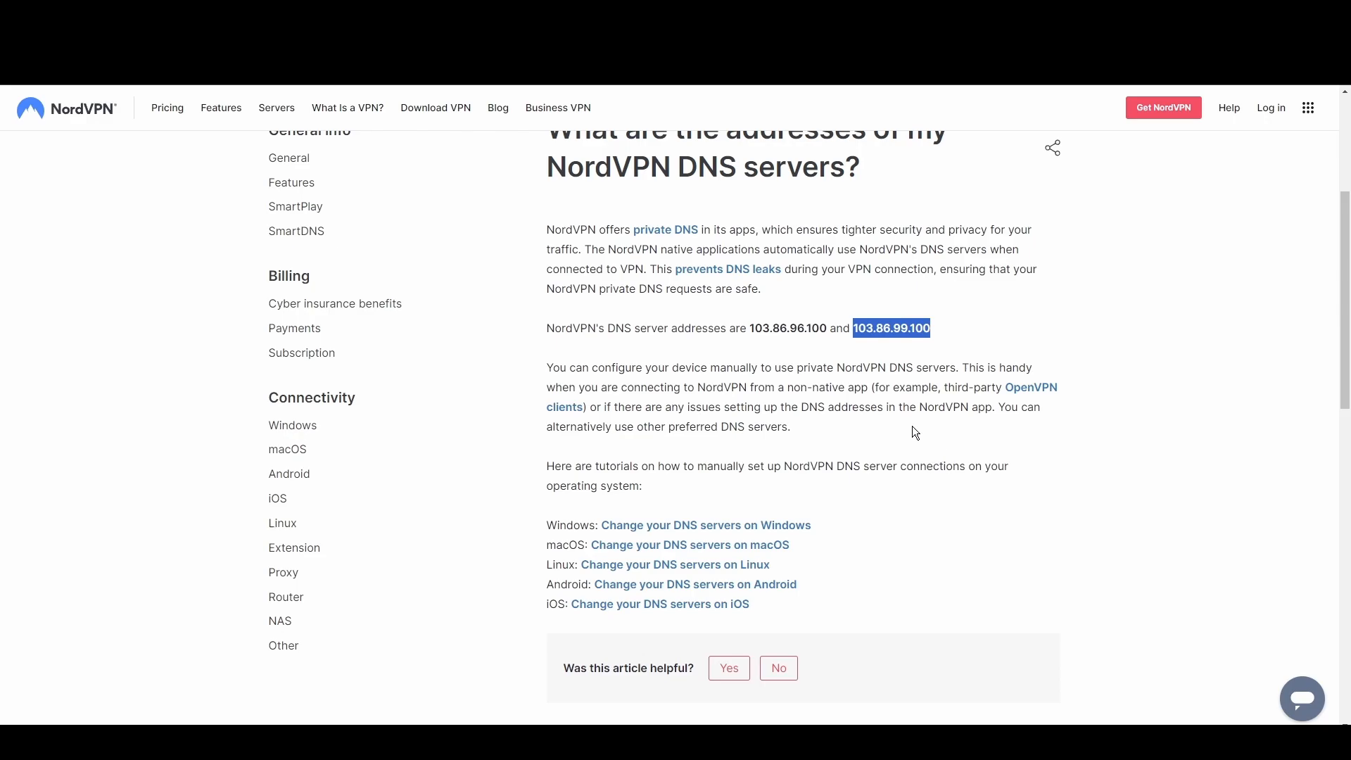